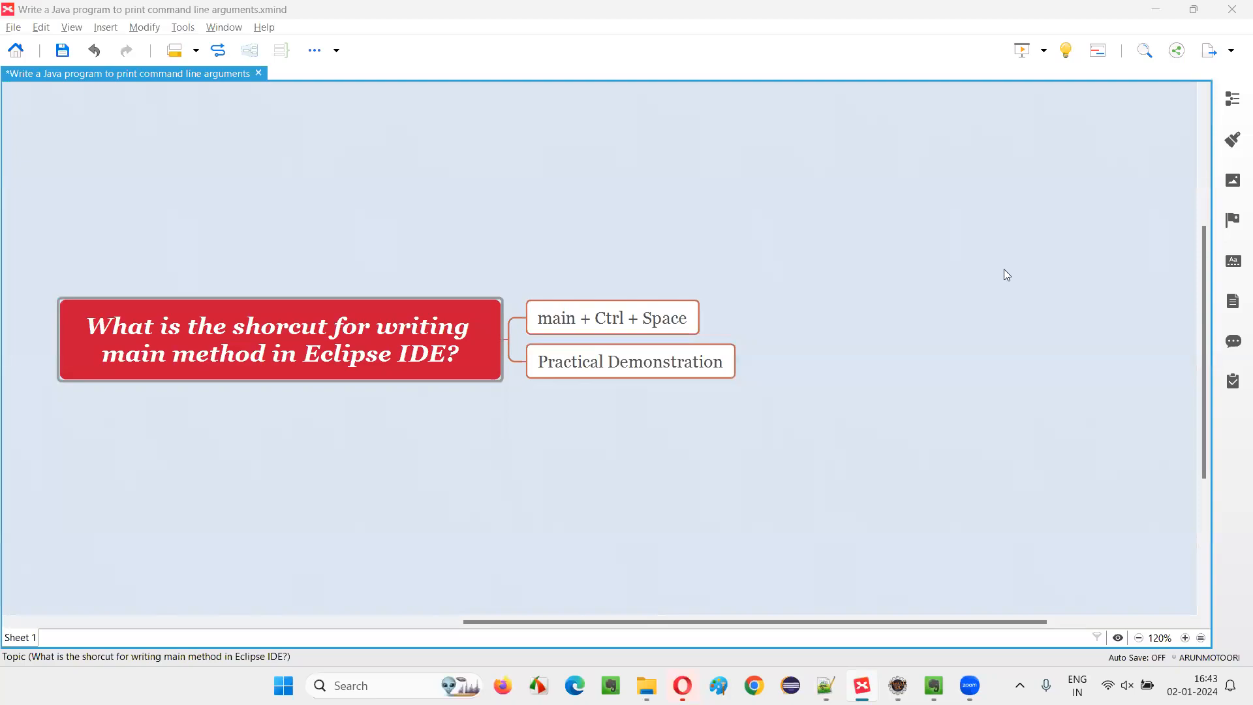
mouse_move(1018, 282)
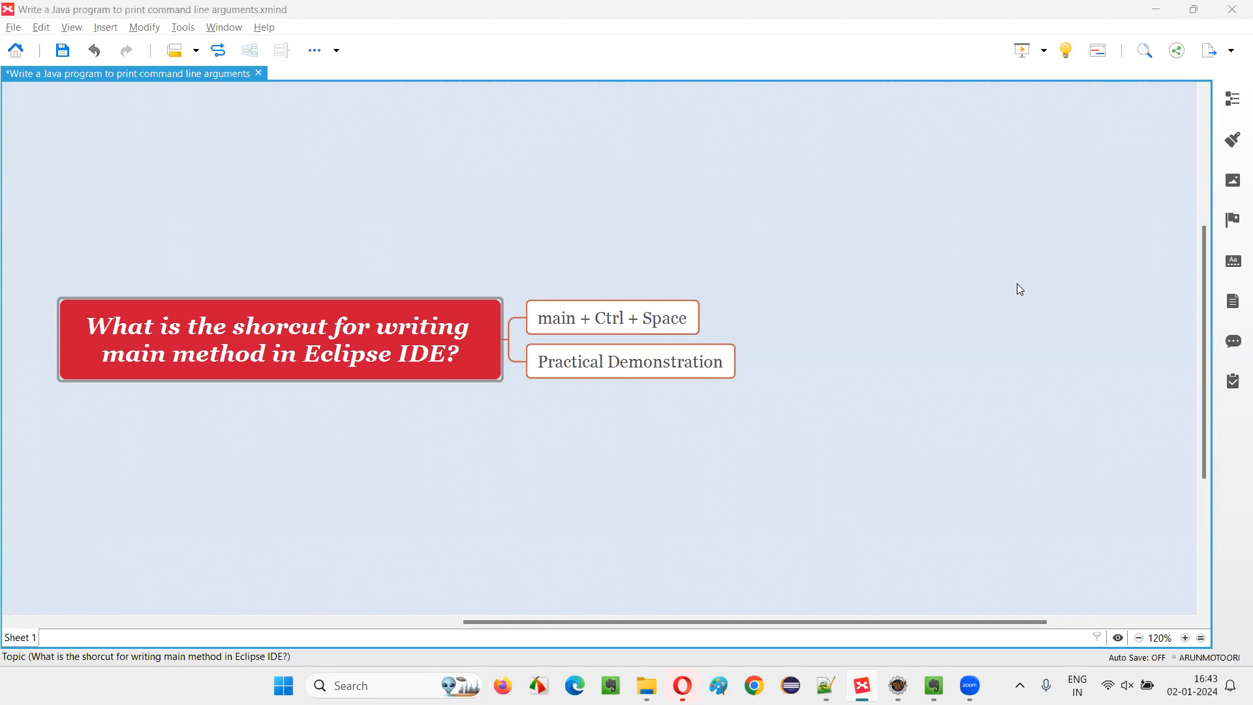
- In XMind, select the central question and the 'main + Ctrl + Space' topics
left_click(280, 360)
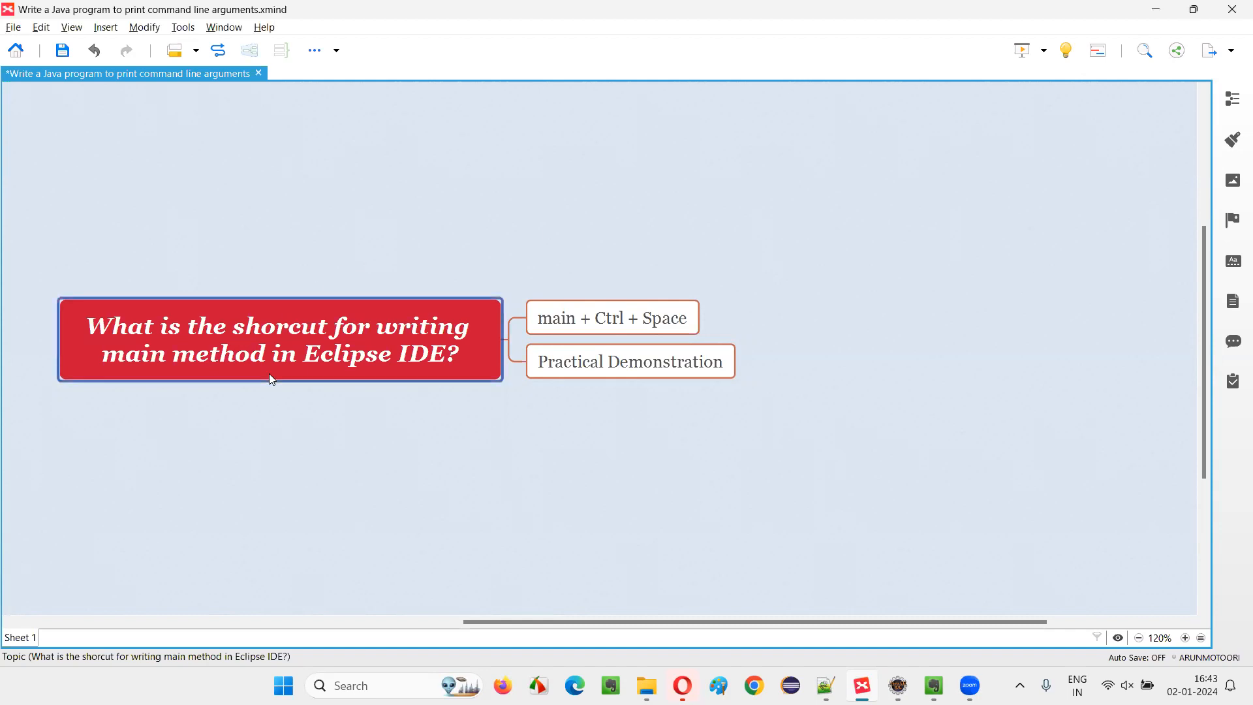
mouse_move(186, 341)
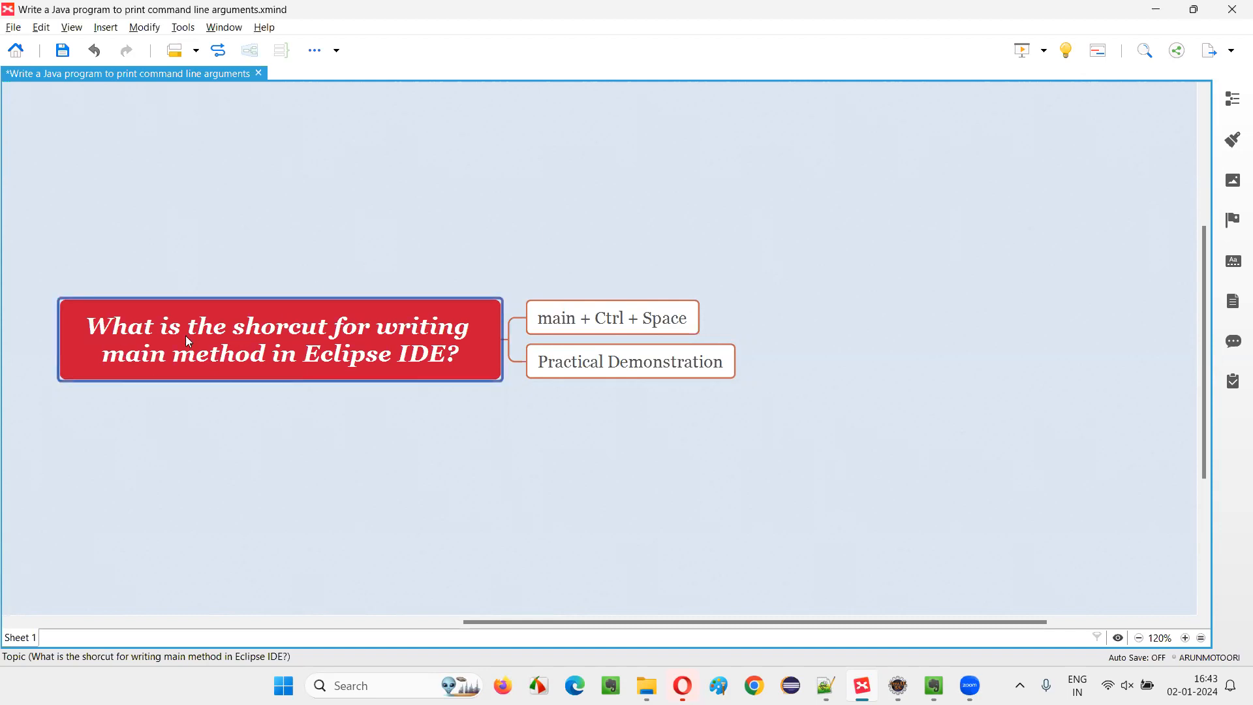
mouse_move(434, 342)
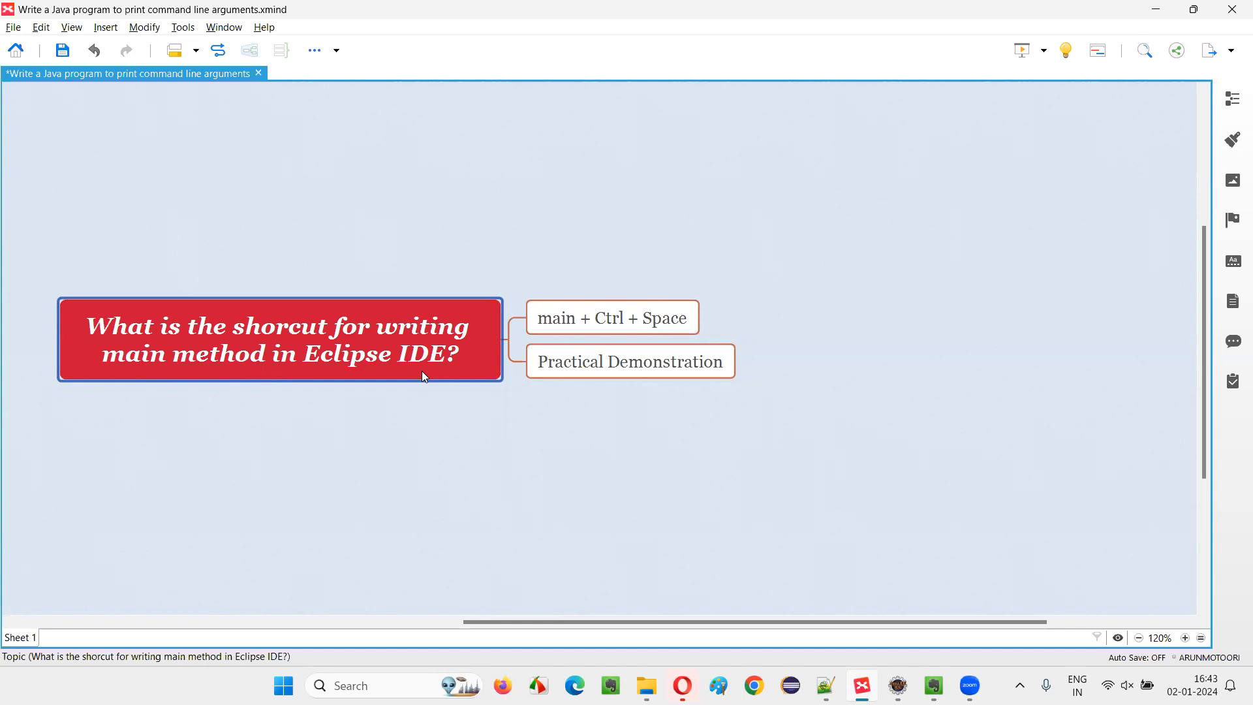
mouse_move(427, 379)
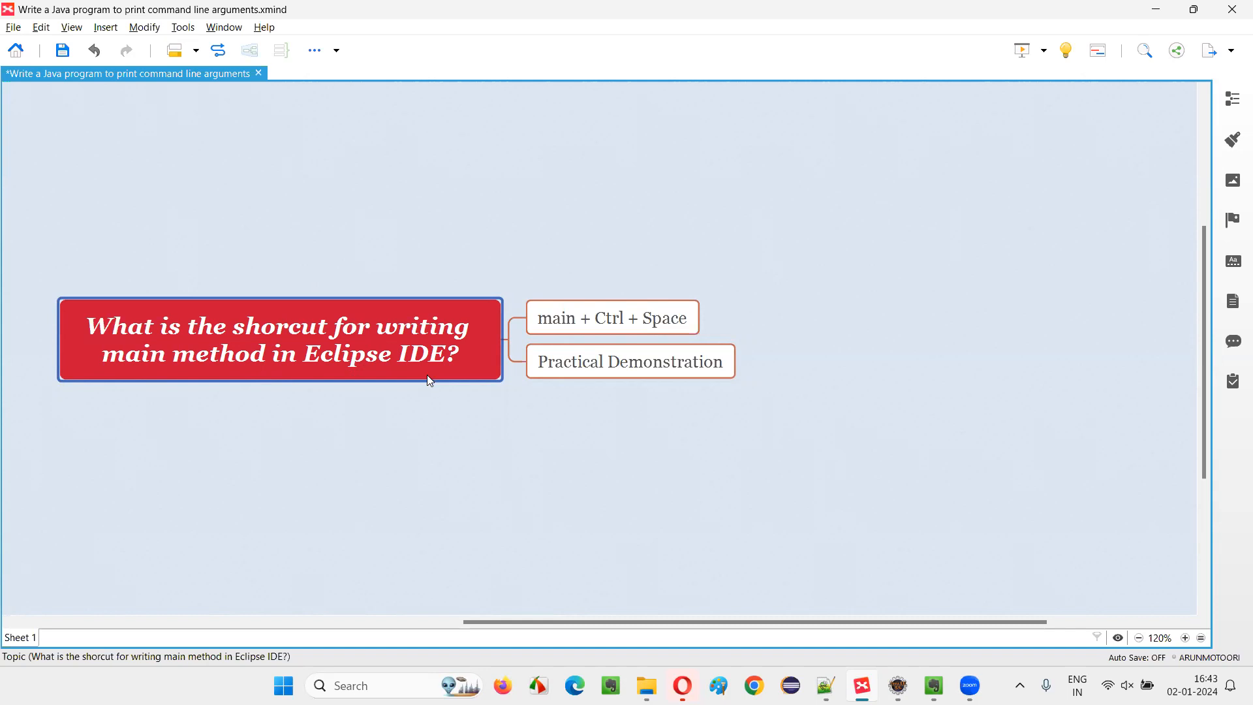
mouse_move(435, 381)
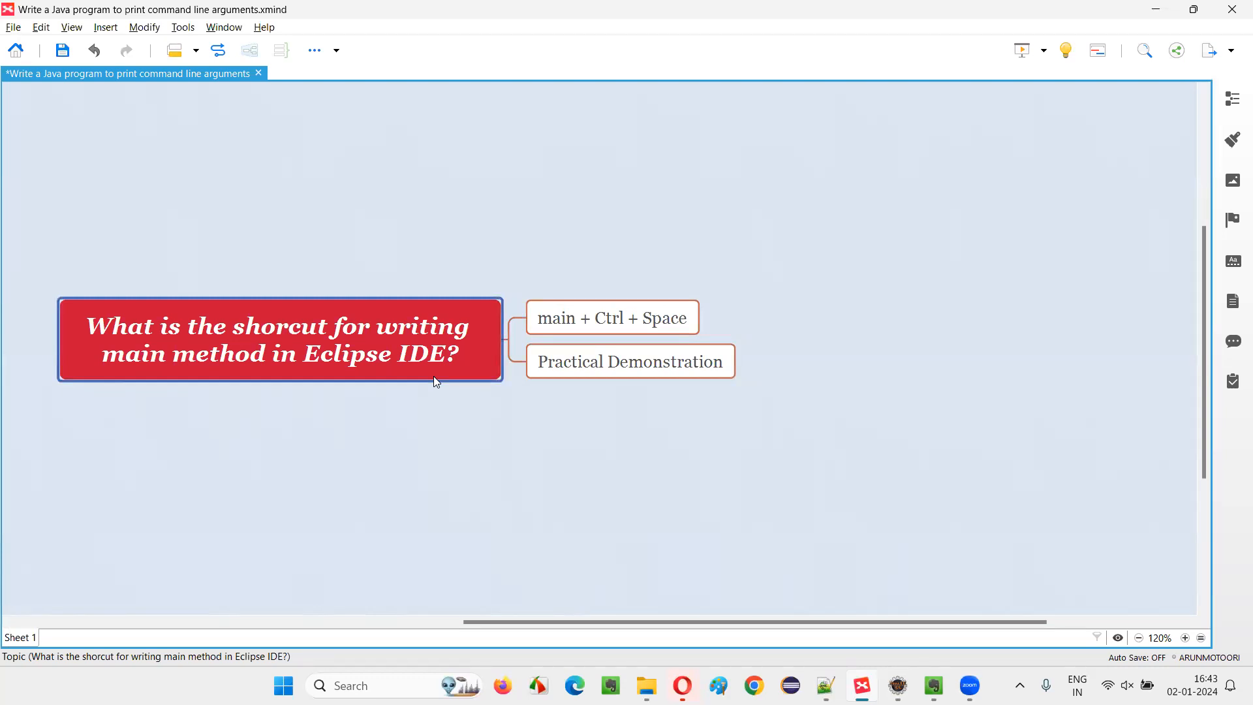
mouse_move(427, 378)
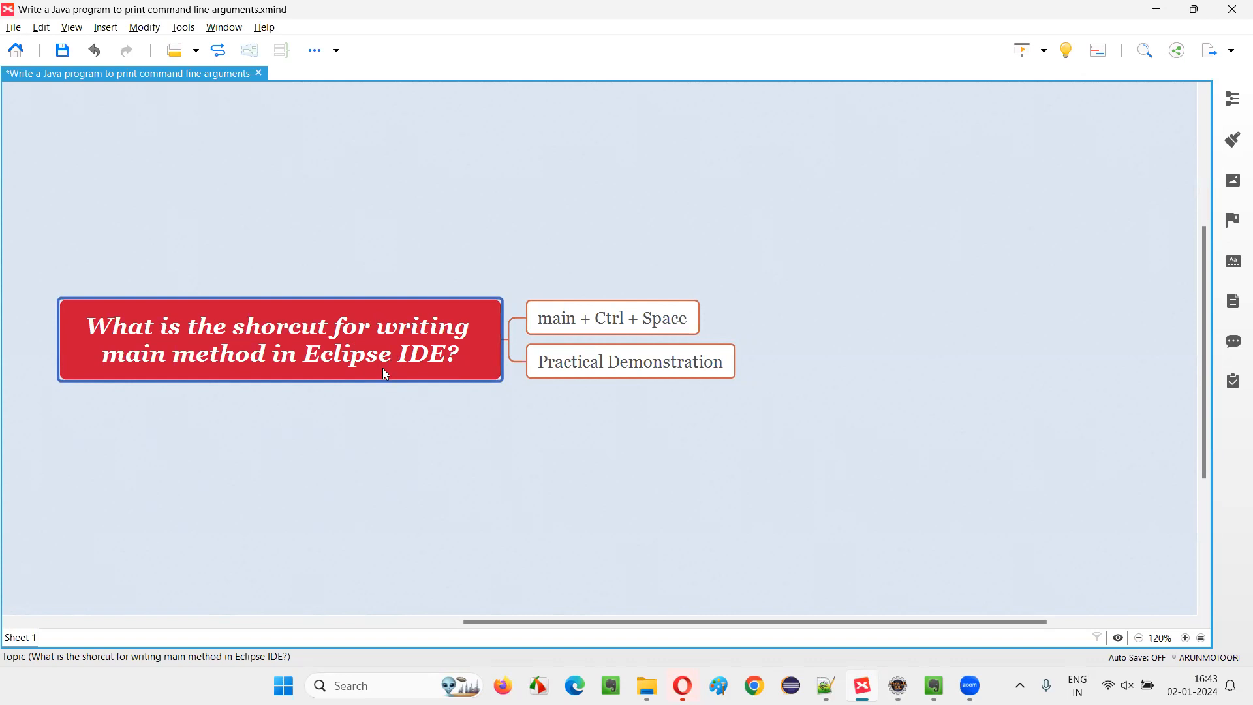
left_click(611, 317)
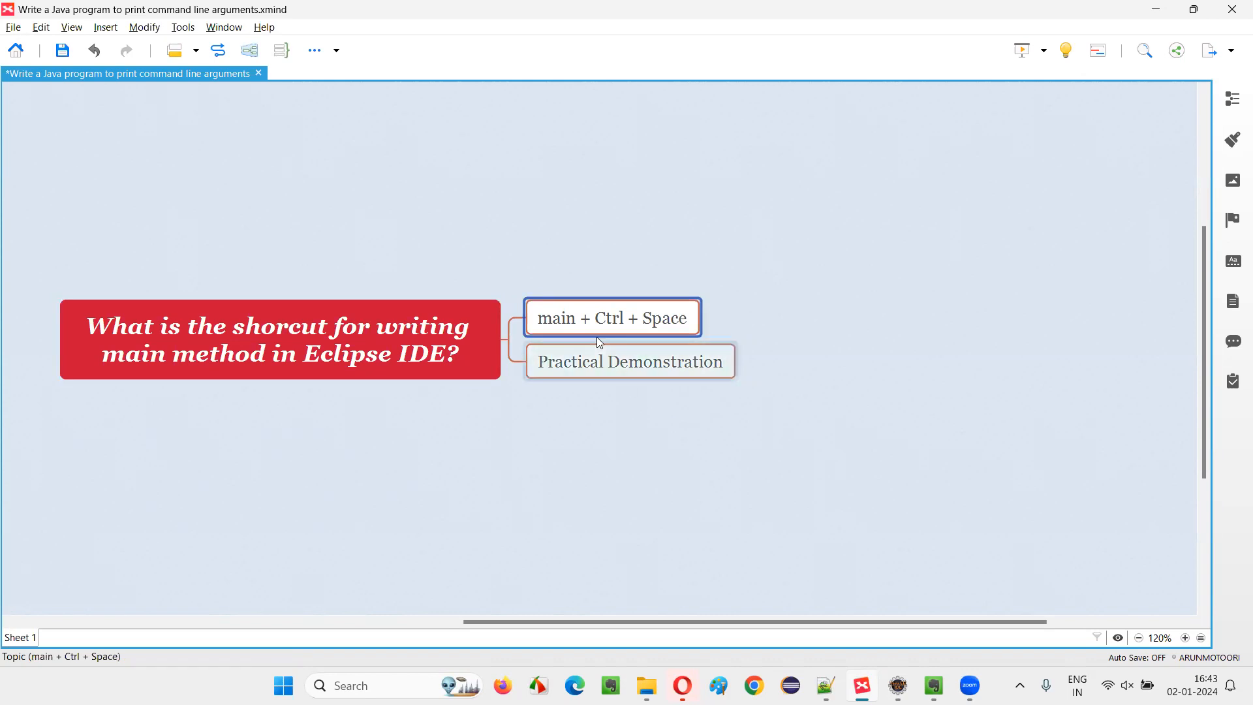
double_click(611, 317)
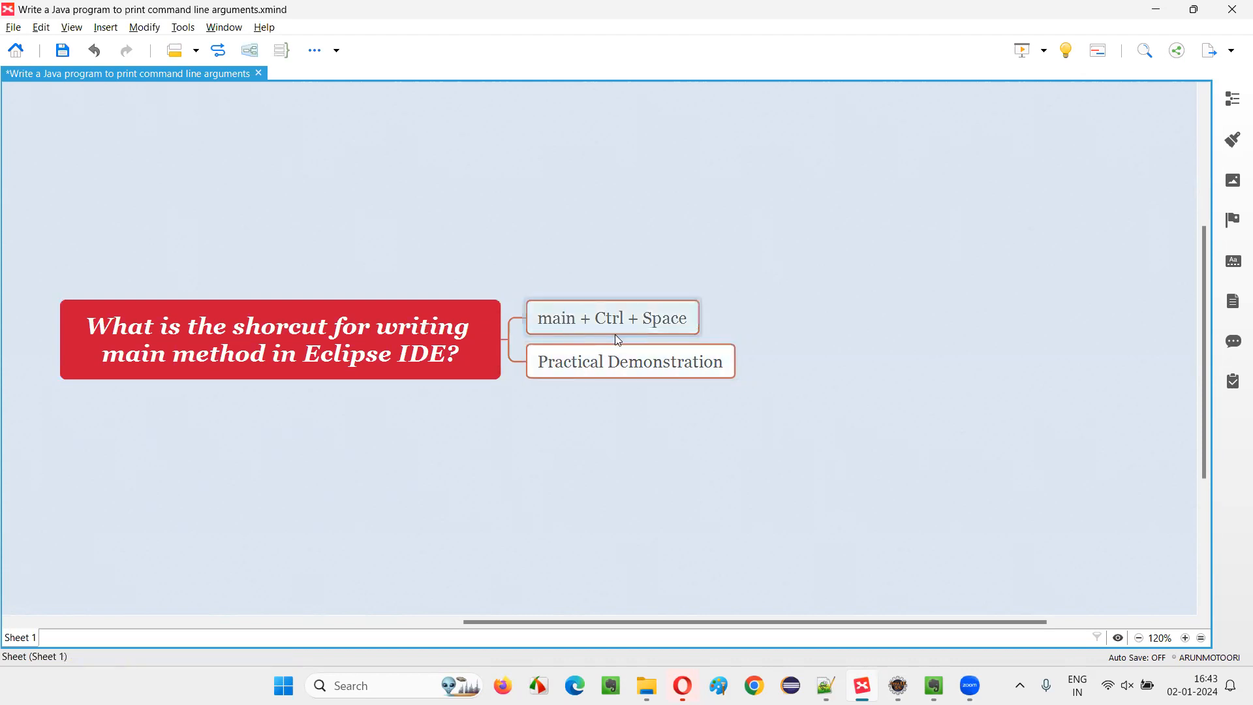
mouse_move(690, 336)
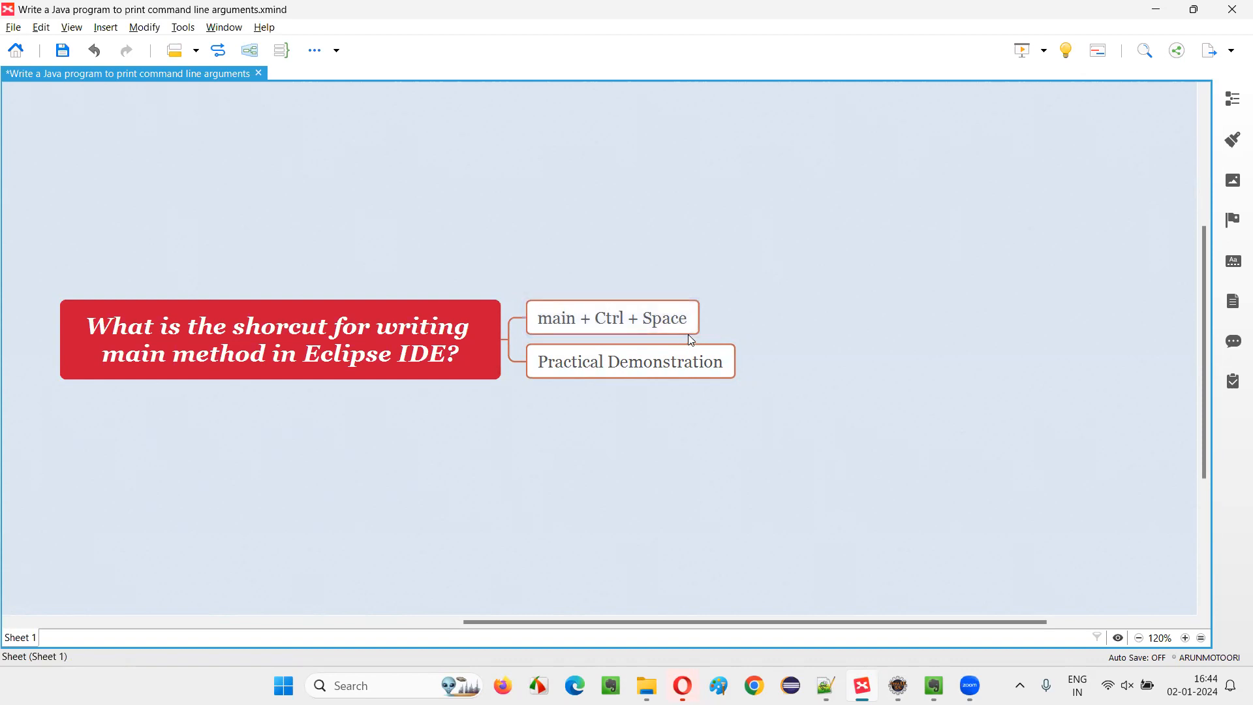
- In Eclipse, type 'main' on the empty line inside the MainDemo class
left_click(630, 361)
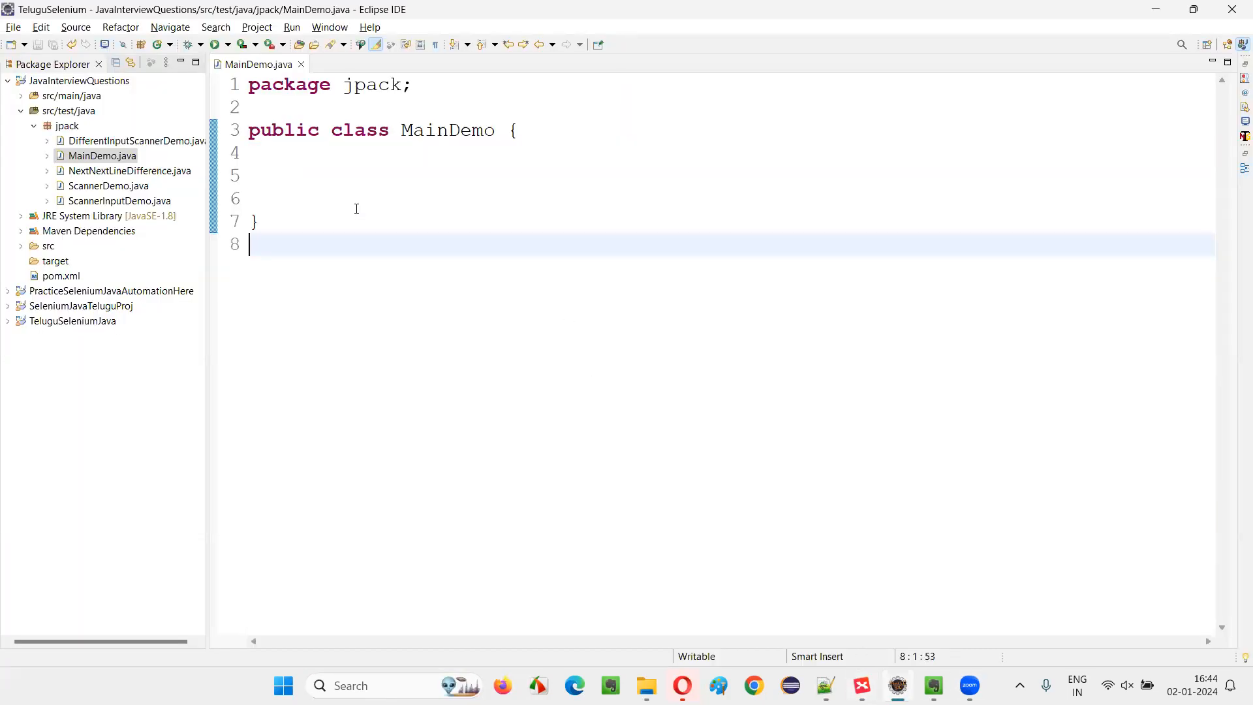
left_click(399, 130)
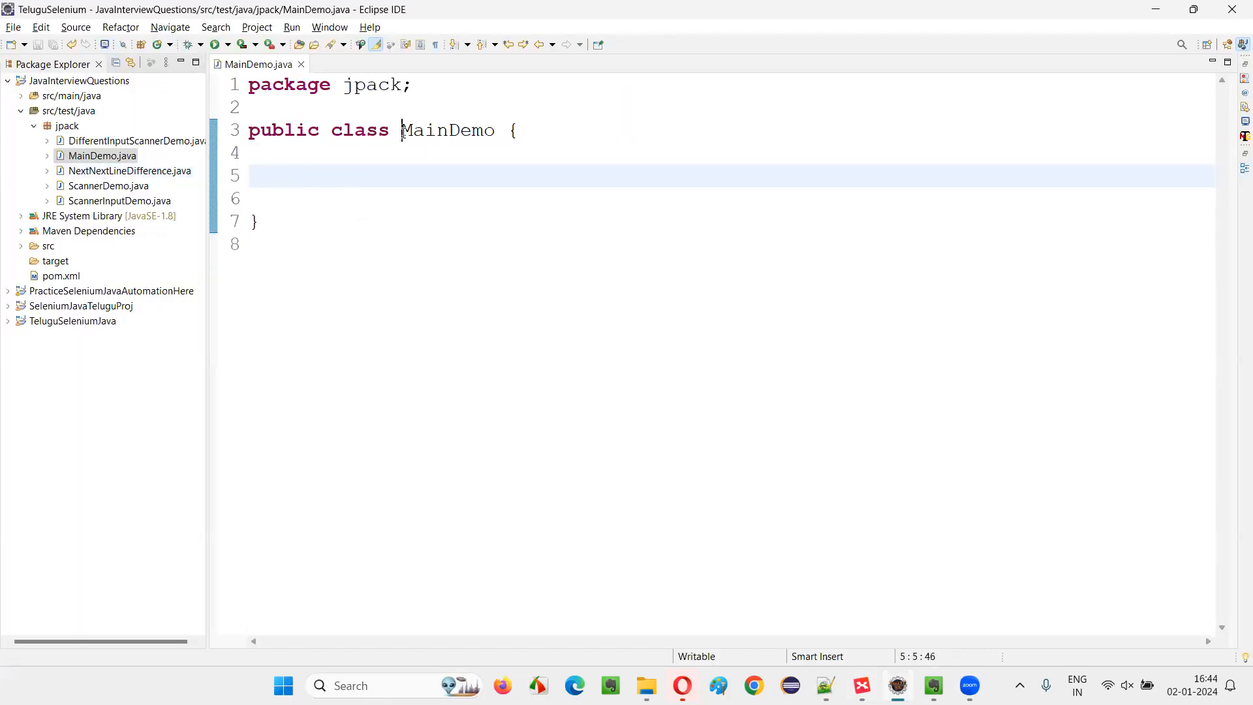
double_click(447, 130)
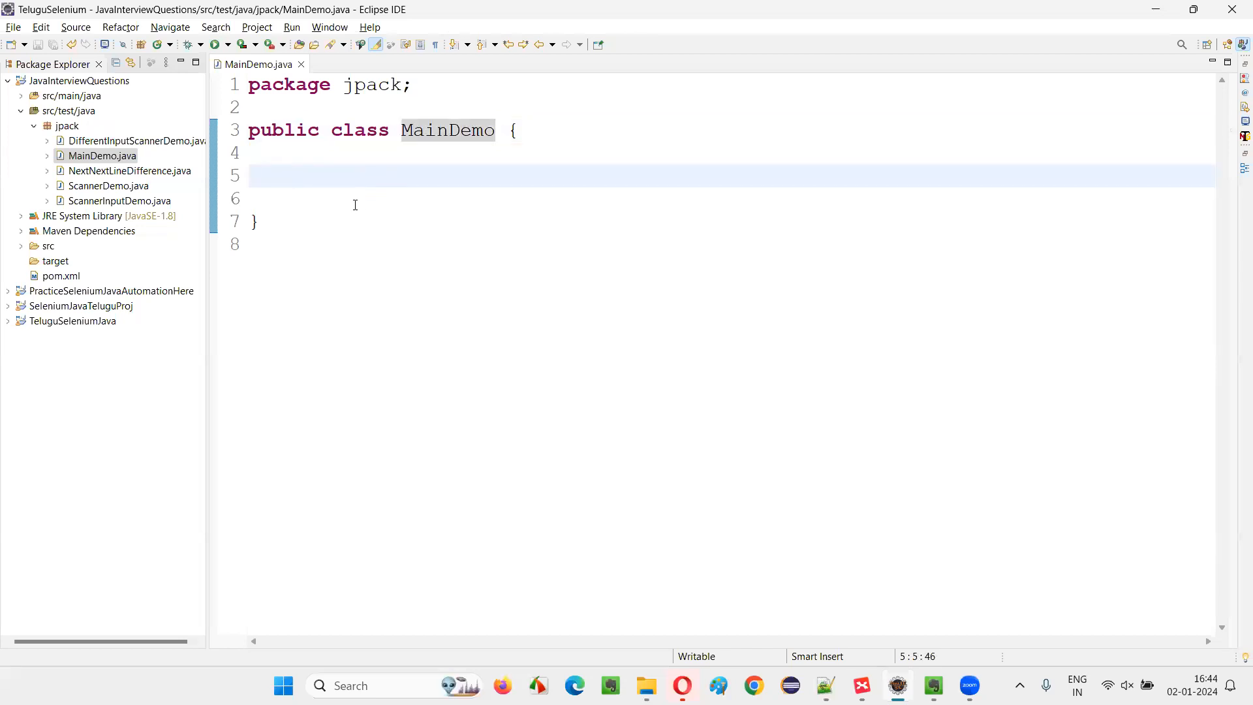
type("main")
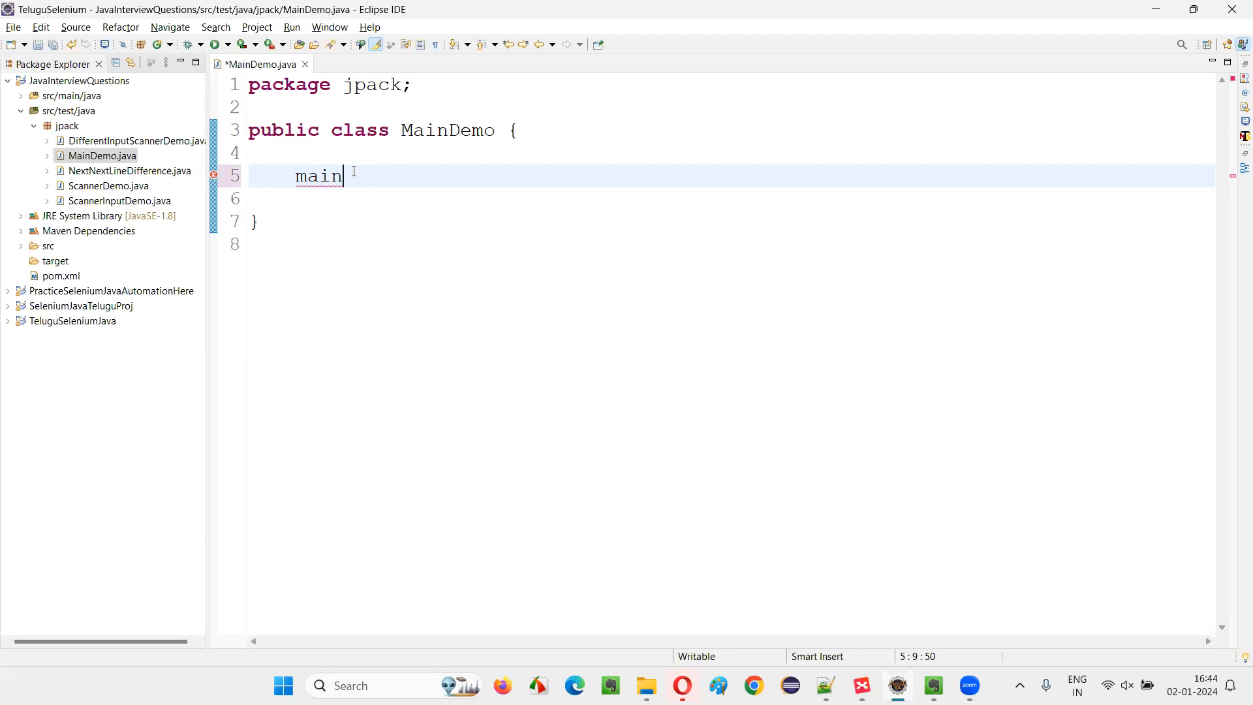
- Expand 'main' into public static void main(String[] args) using Ctrl+Space content assist
key("ctrl+space")
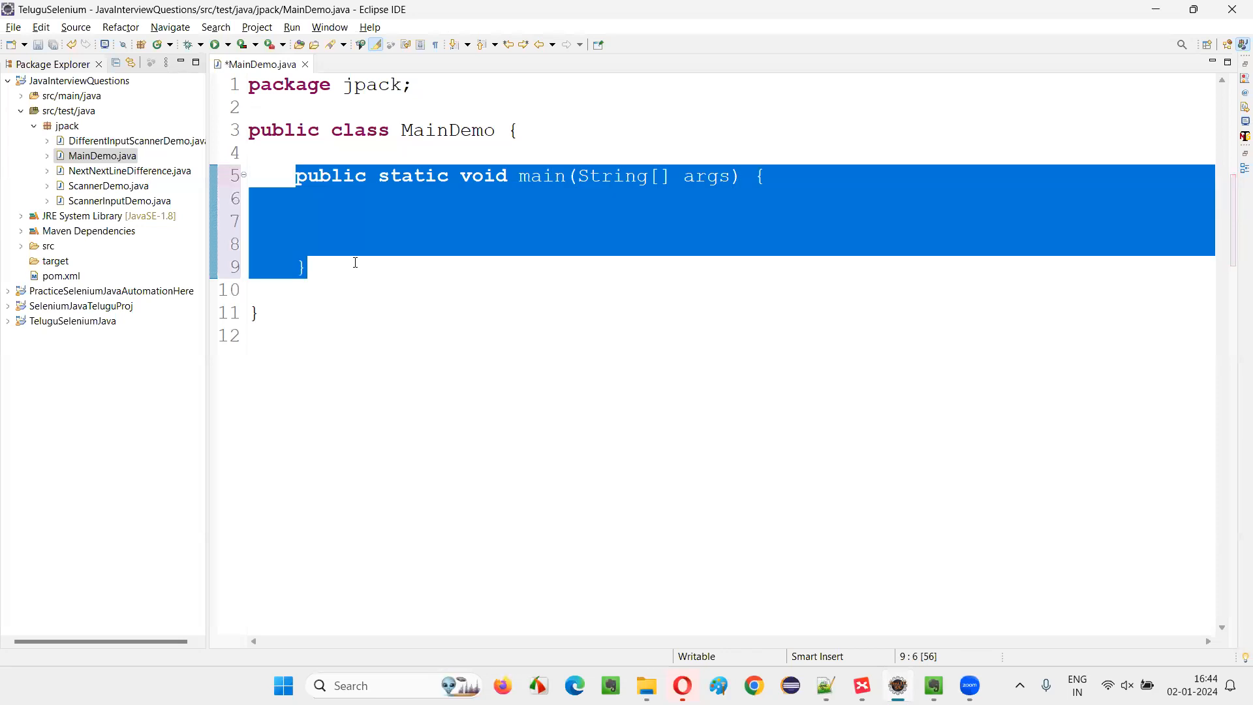
- Retype 'main', then deselect the generated main method in the editor
type("main")
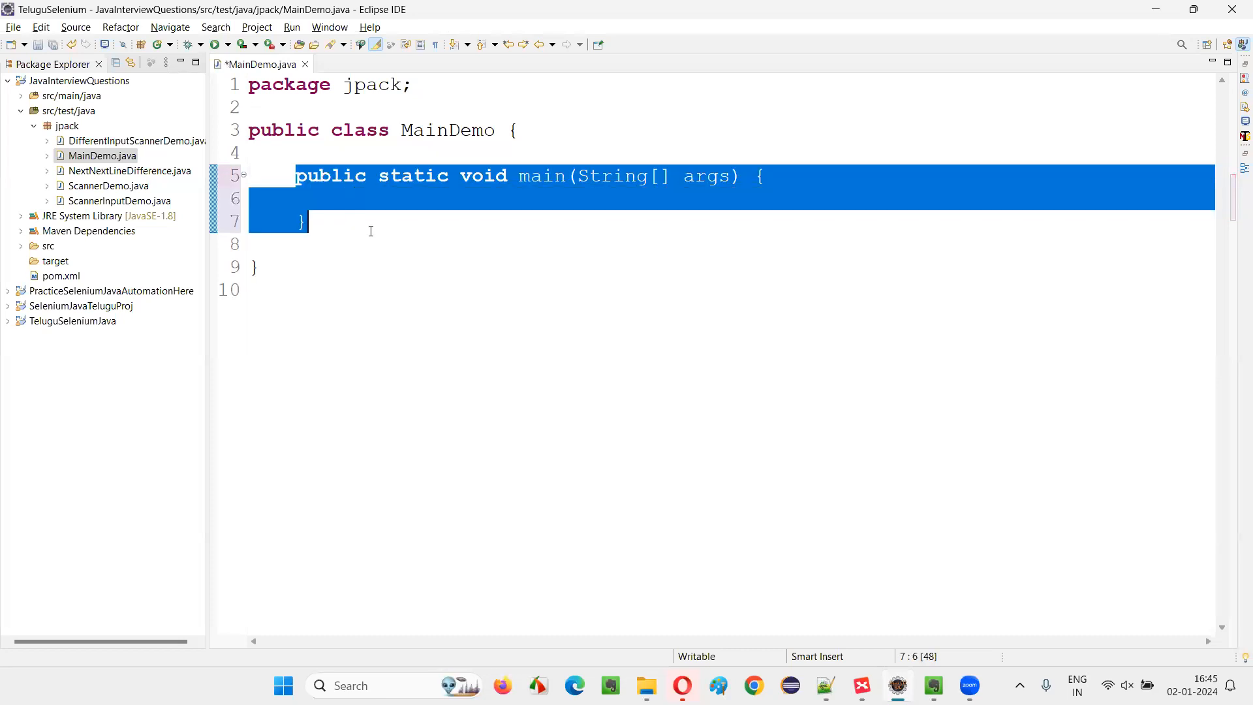
left_click(307, 221)
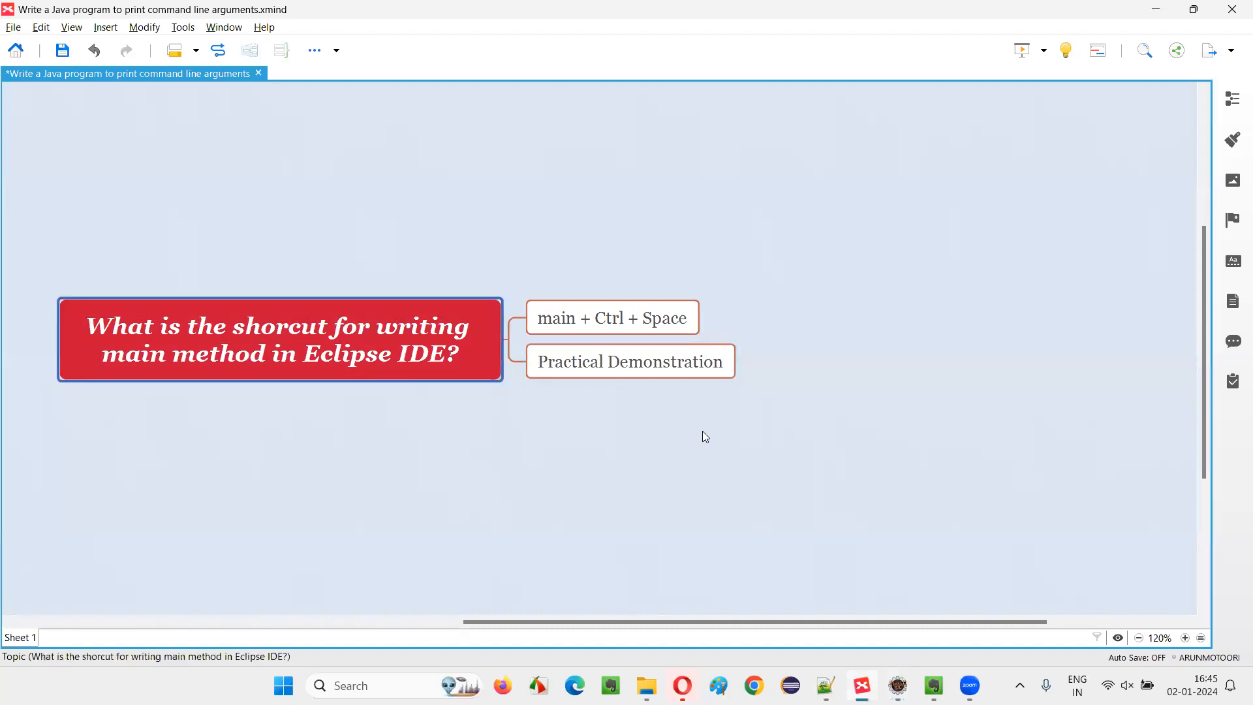
mouse_move(689, 455)
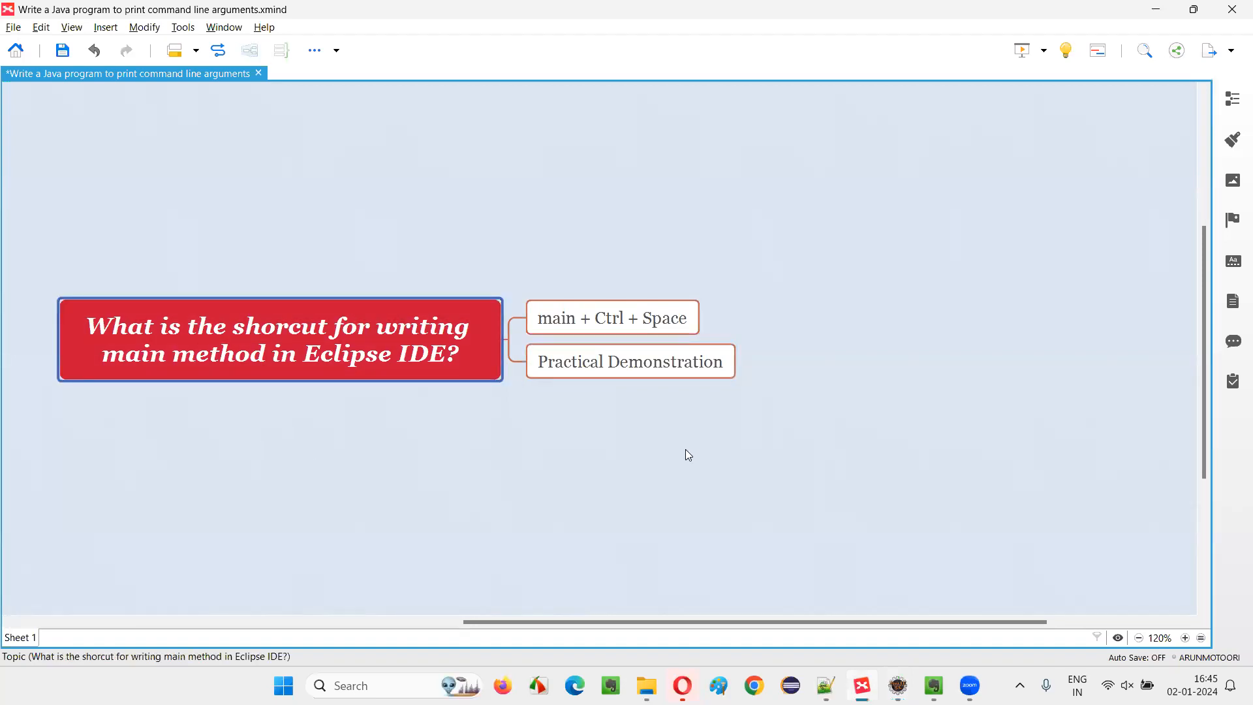
- In XMind, select the Practical Demonstration topic, then the central question topic
left_click(630, 360)
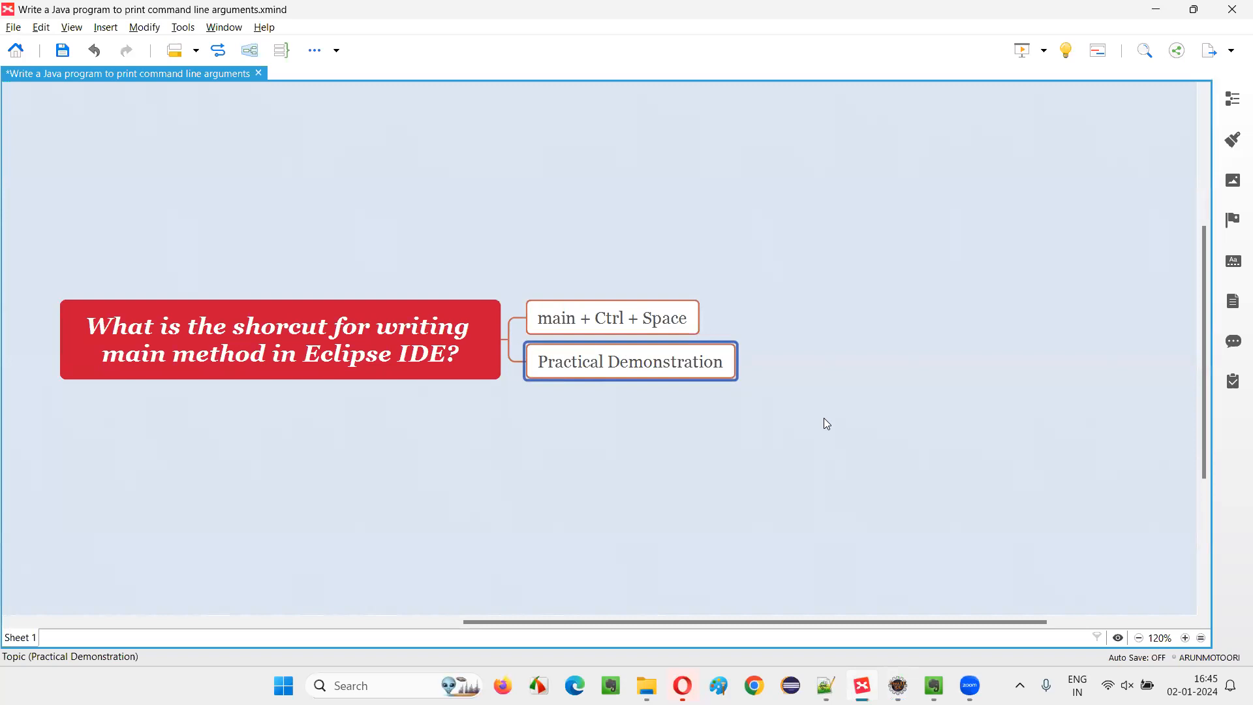
left_click(280, 340)
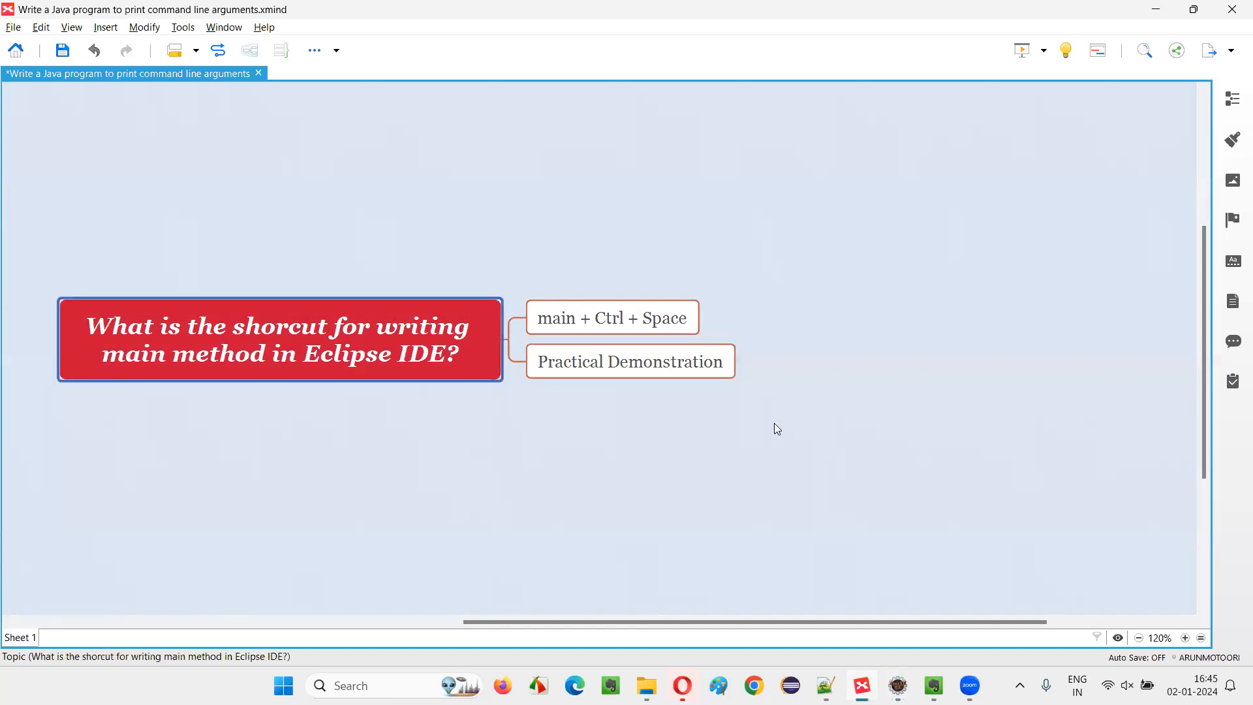
mouse_move(770, 440)
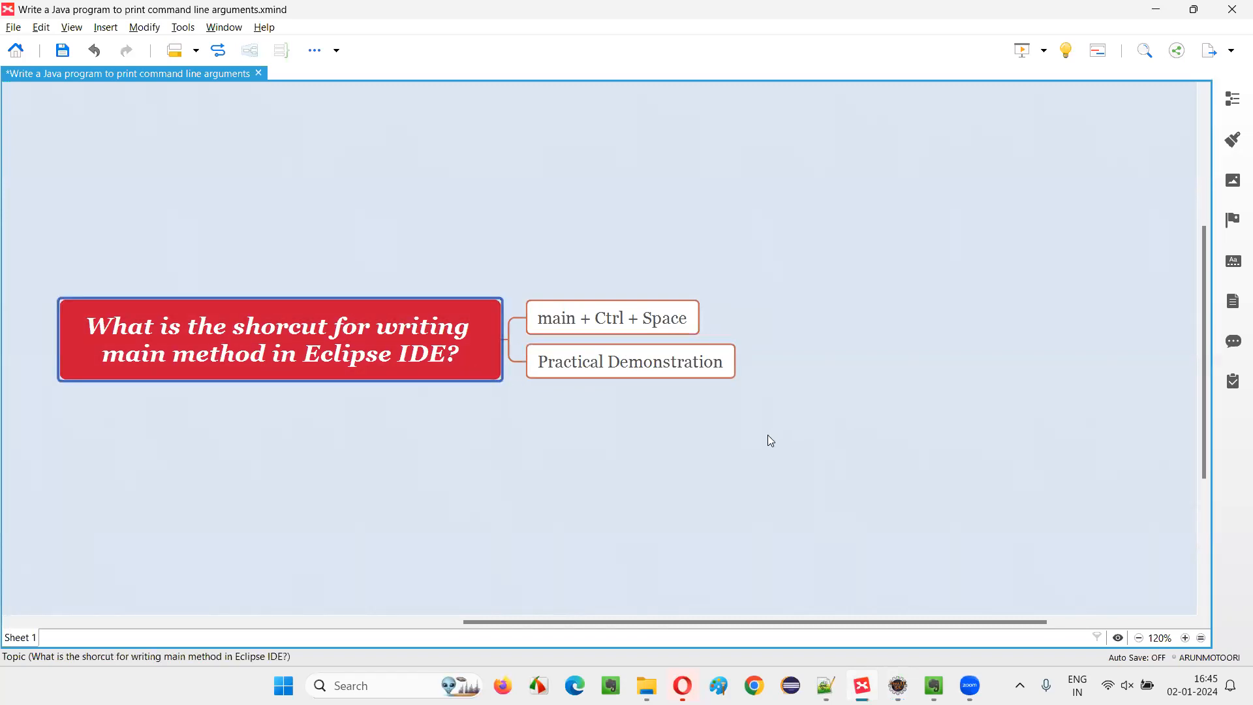